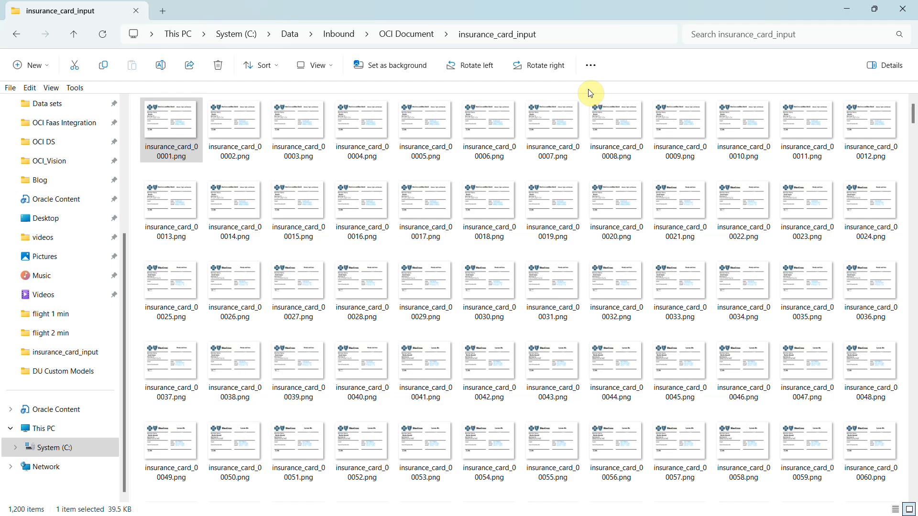
- Open the first card image, insurance_card_00001.png, from the insurance_card_input folder
click(171, 130)
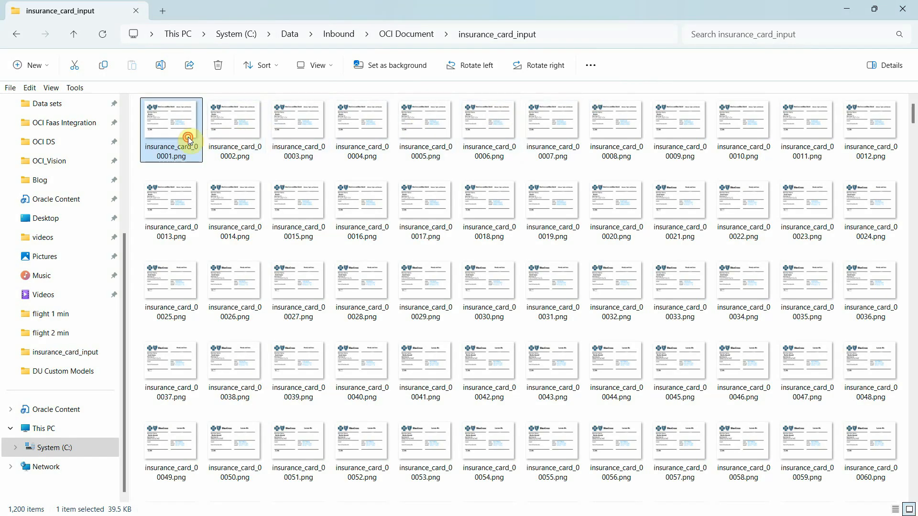
double_click(170, 122)
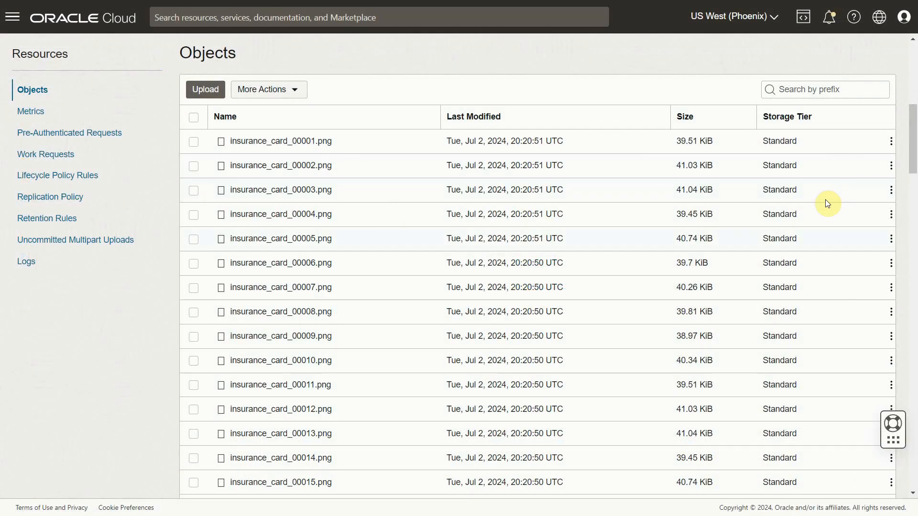
- Browse the bucket objects, then view the Document Understanding custom model Projects
scroll(down, 3)
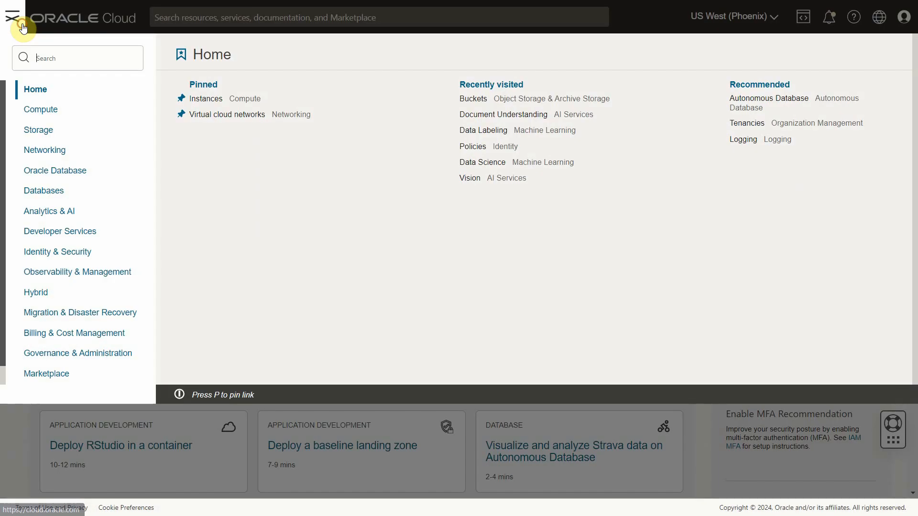
click(49, 211)
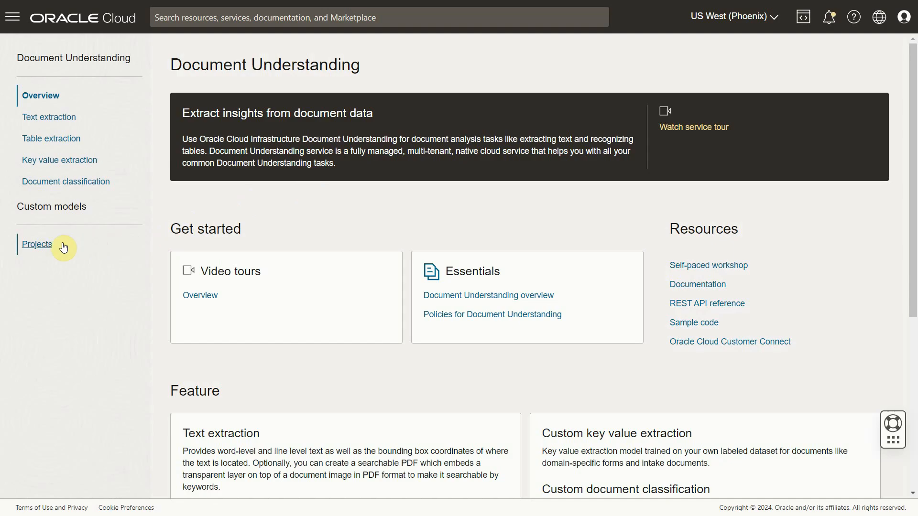
click(37, 244)
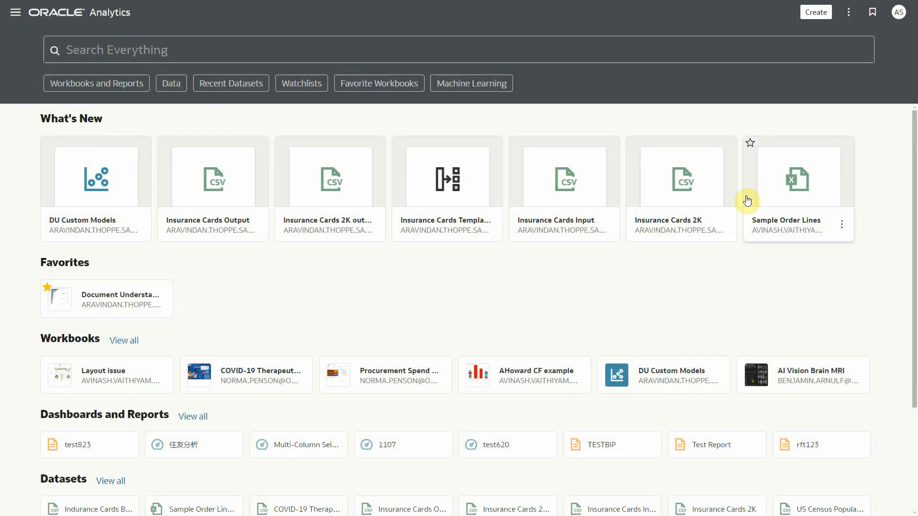
- Start registering an OCI Document Understanding model using the cloud connection and OACdeploy compartment
click(848, 11)
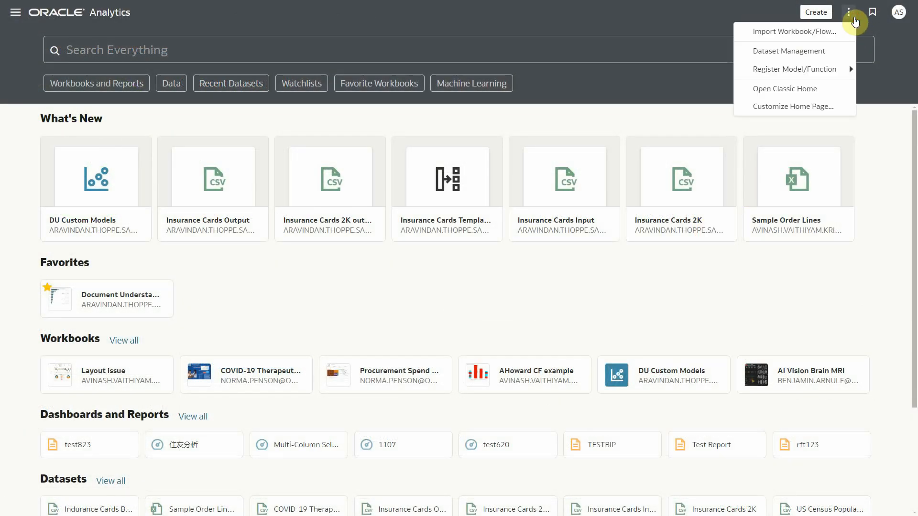
mouse_move(794, 69)
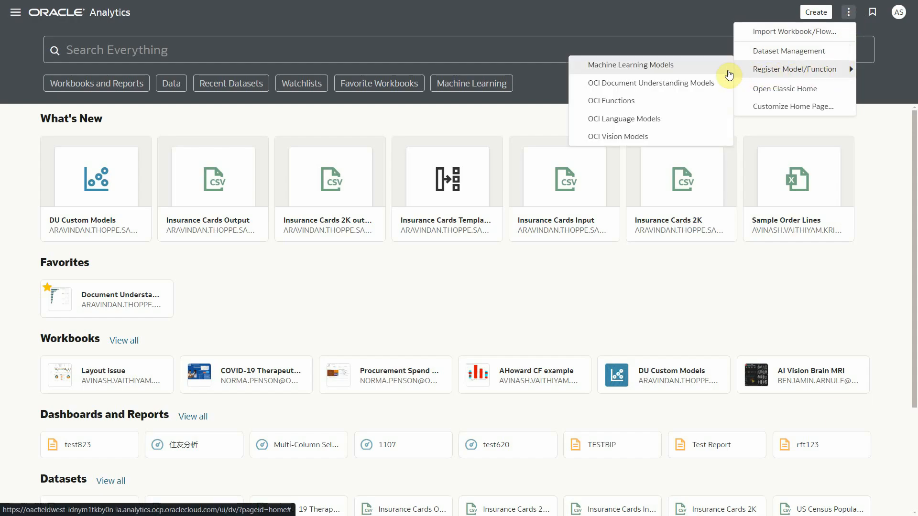
click(650, 83)
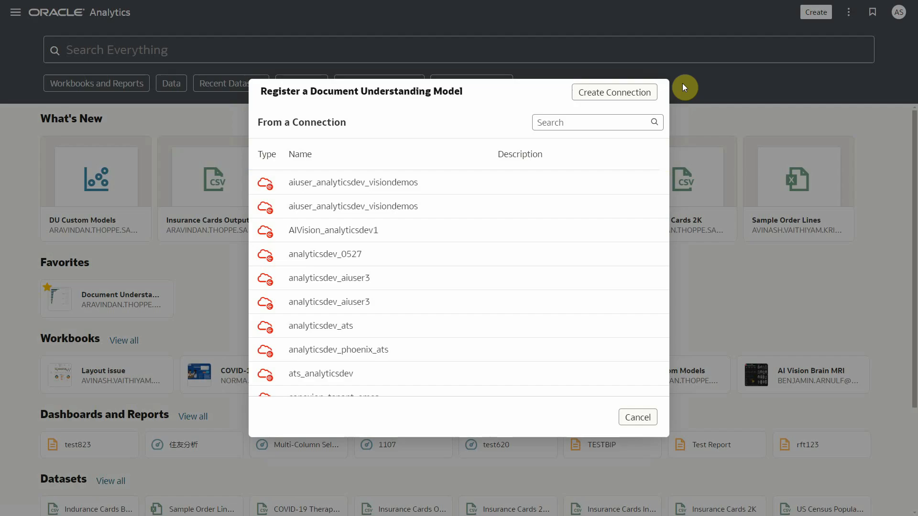
mouse_move(440, 273)
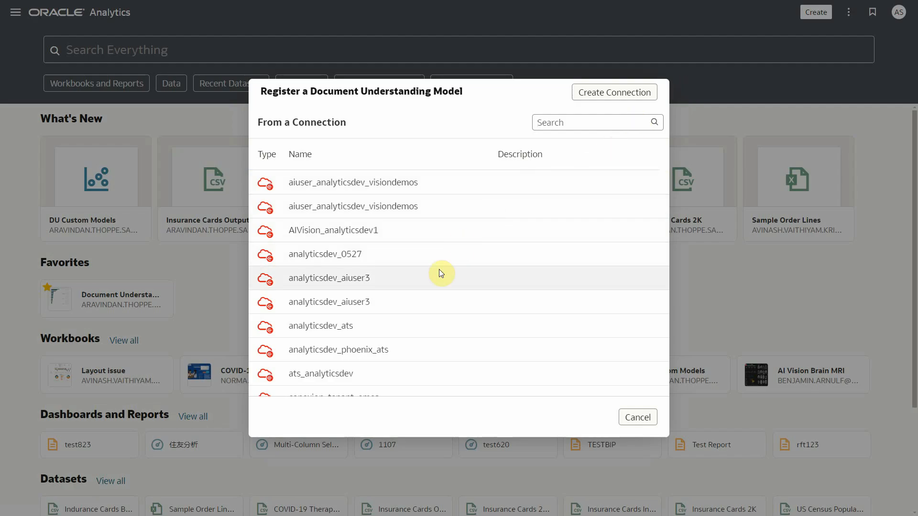
click(329, 277)
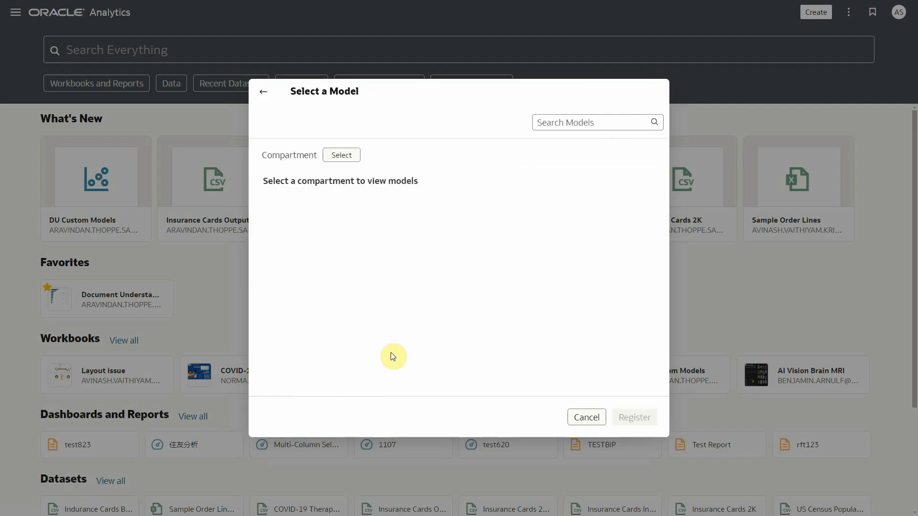
click(341, 155)
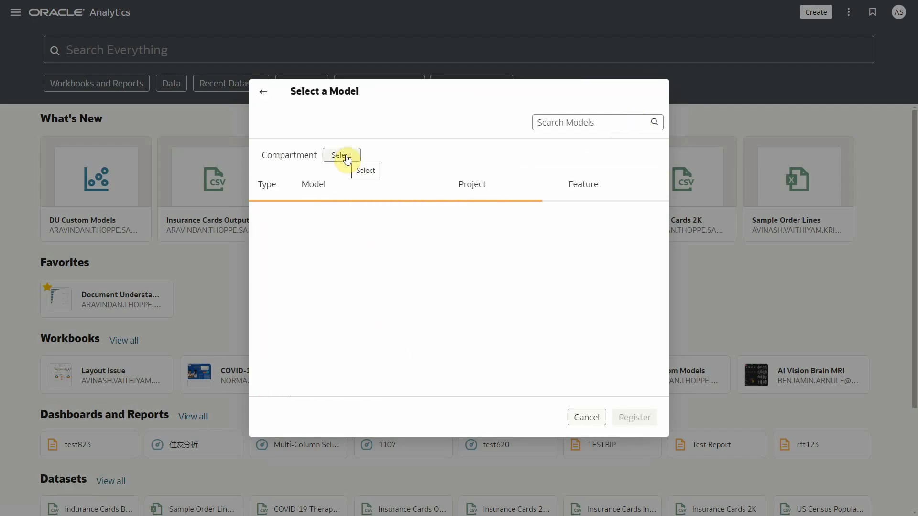
click(342, 155)
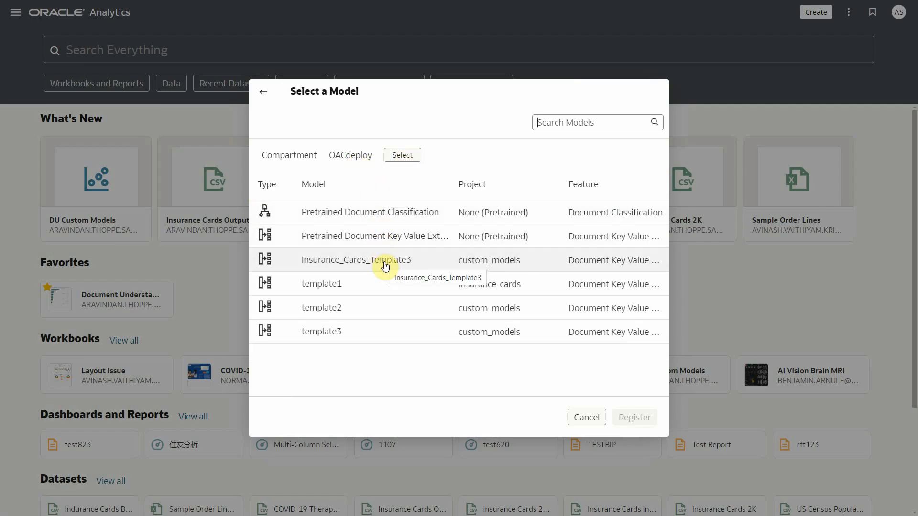
- Select Insurance_Cards_Template3, review its registration details, and register it
click(355, 260)
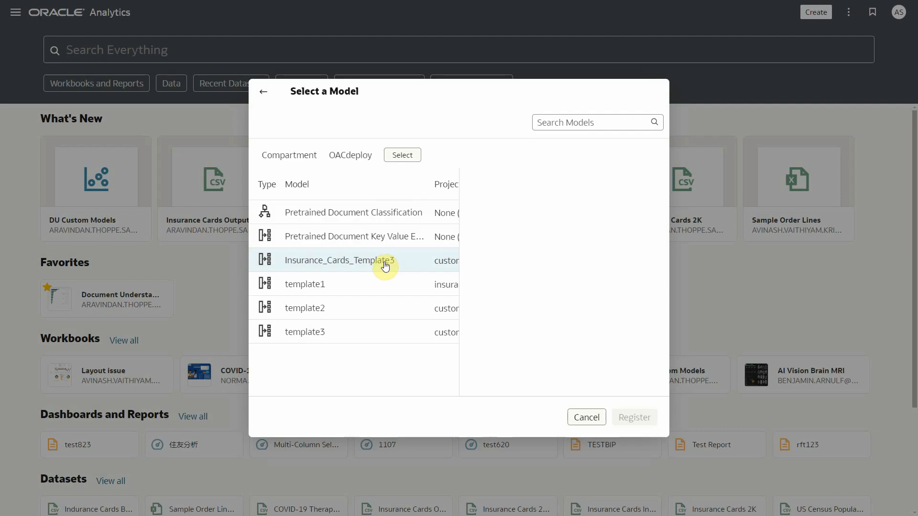
click(339, 260)
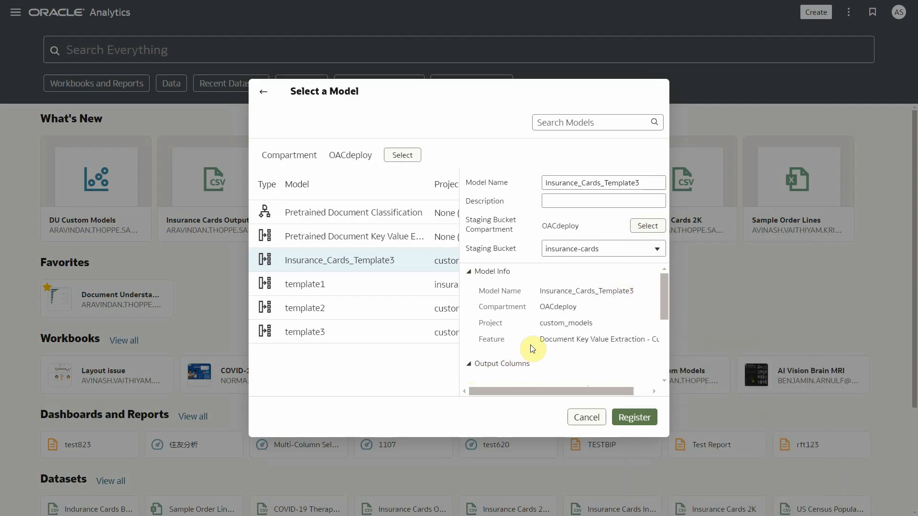
scroll(down, 3)
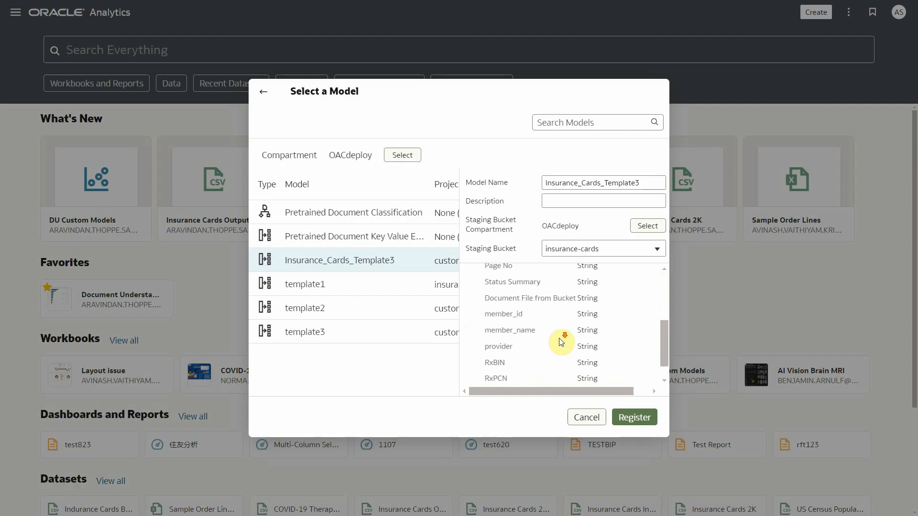
scroll(down, 3)
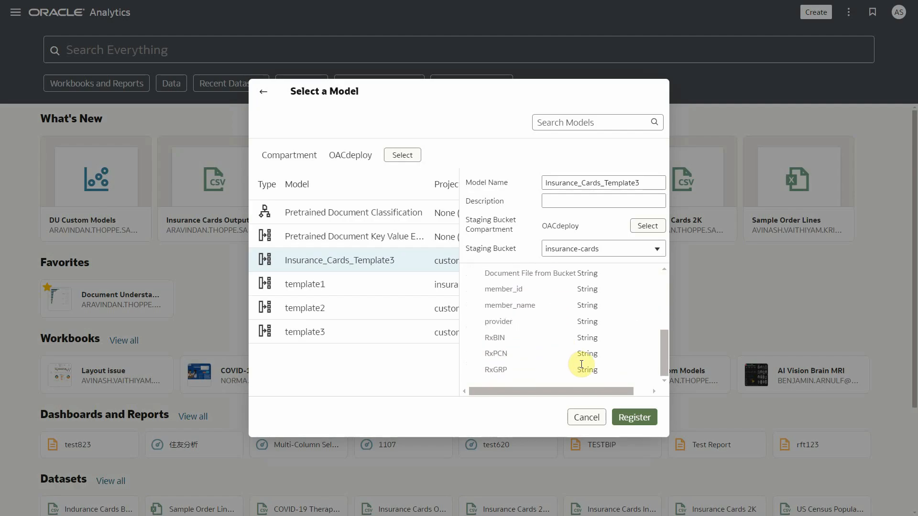
click(633, 417)
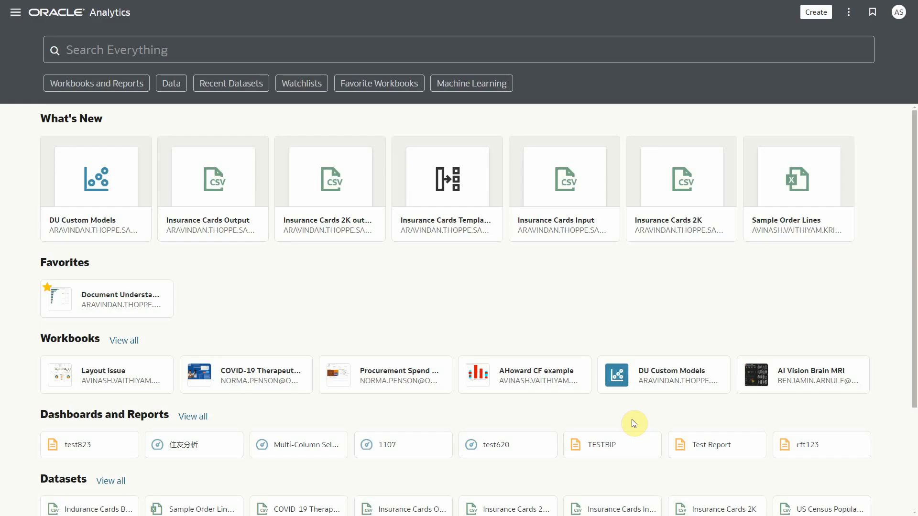
mouse_move(25, 49)
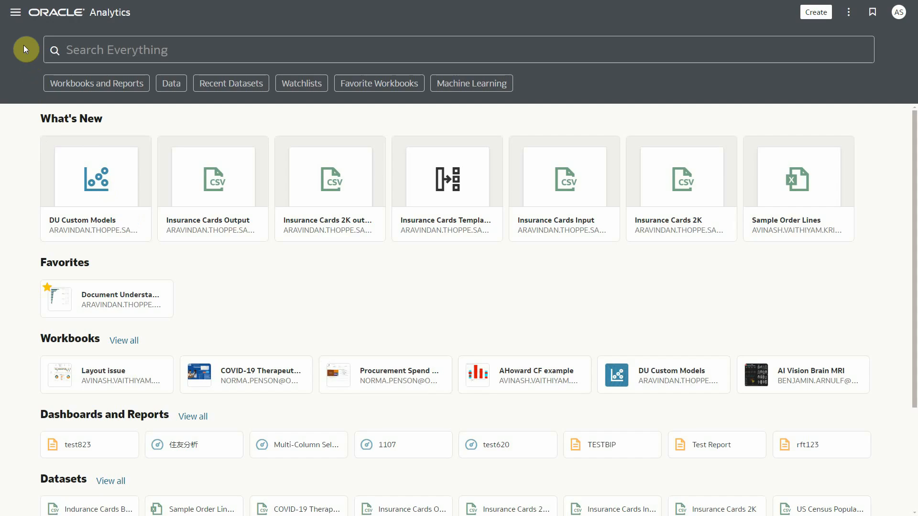
- Review Insurance_Cards_Template3's five output columns and insurance-cards staging bucket in Machine Learning models
click(16, 11)
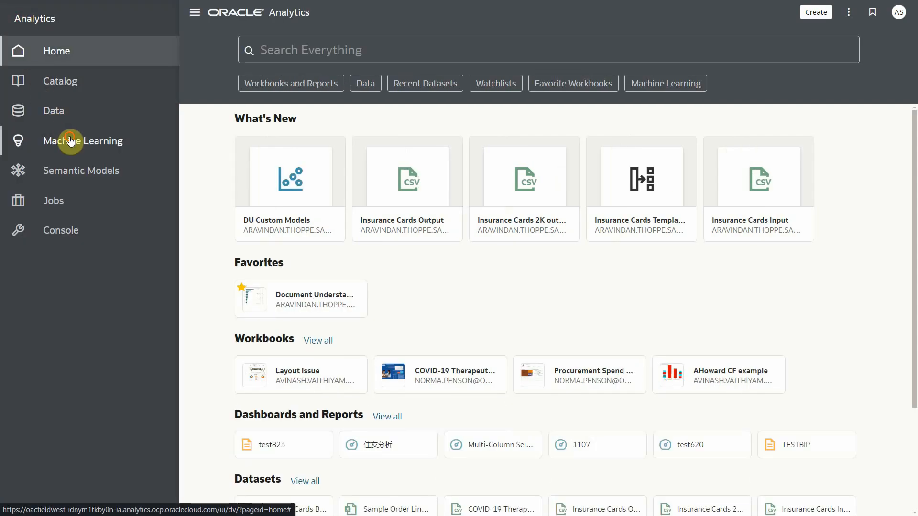
click(83, 141)
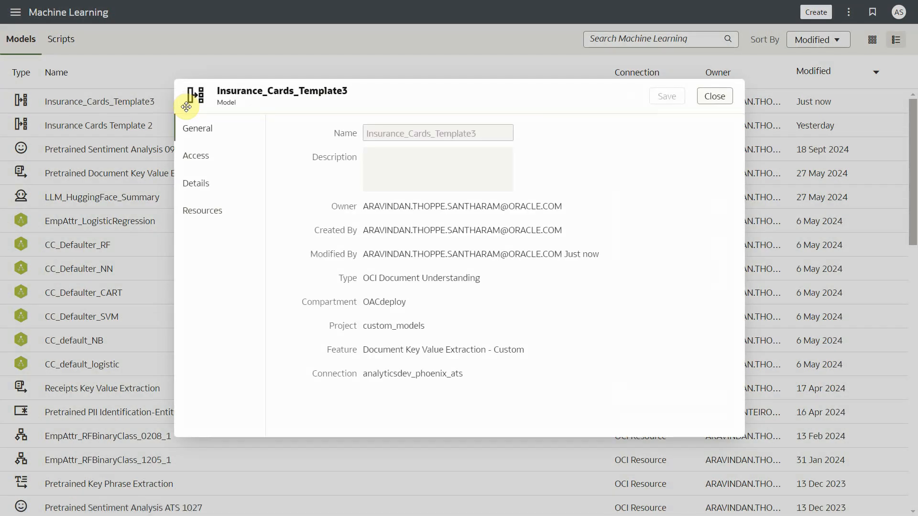
click(196, 183)
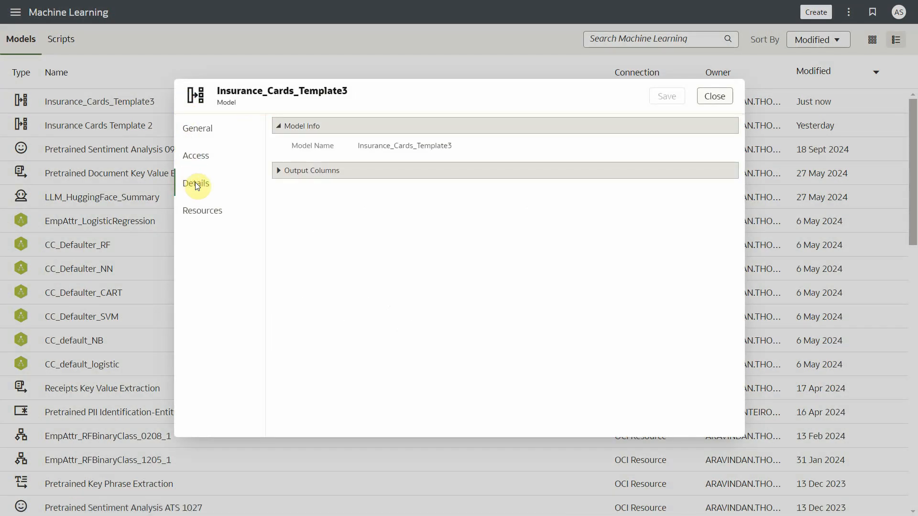
click(280, 171)
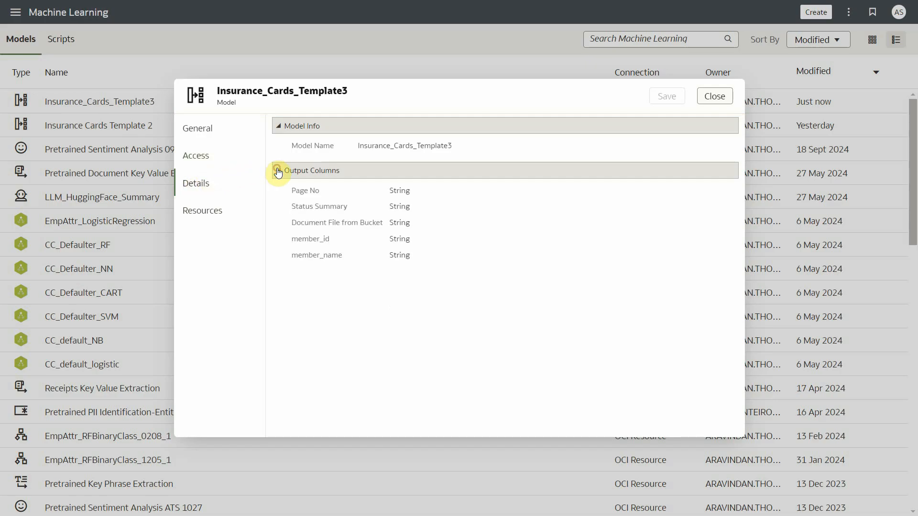
click(201, 211)
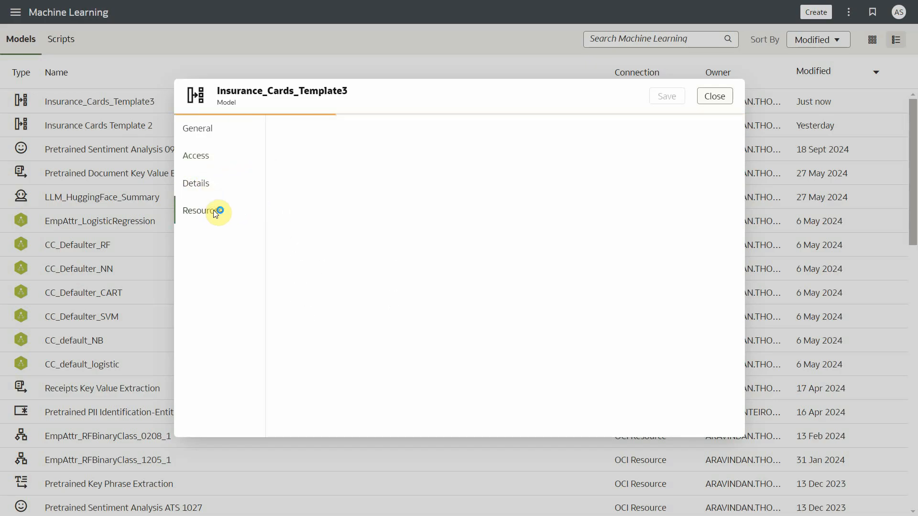
click(198, 210)
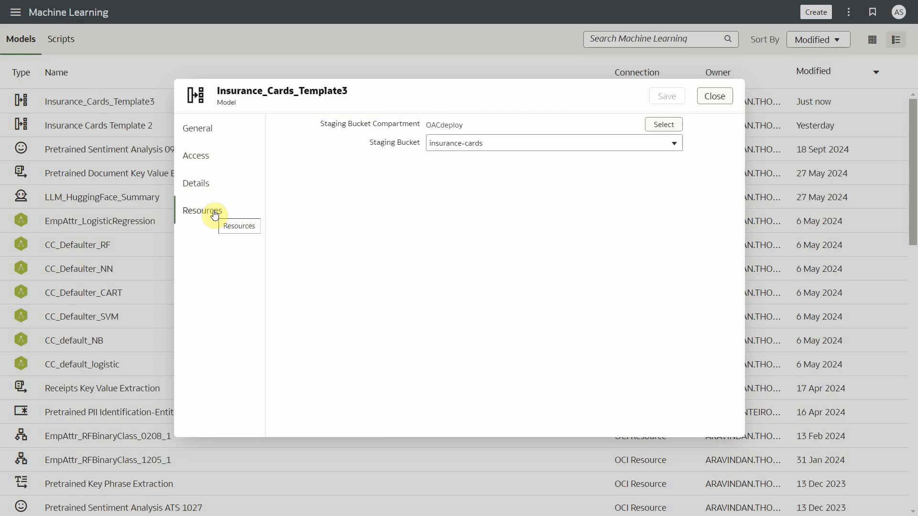
mouse_move(681, 104)
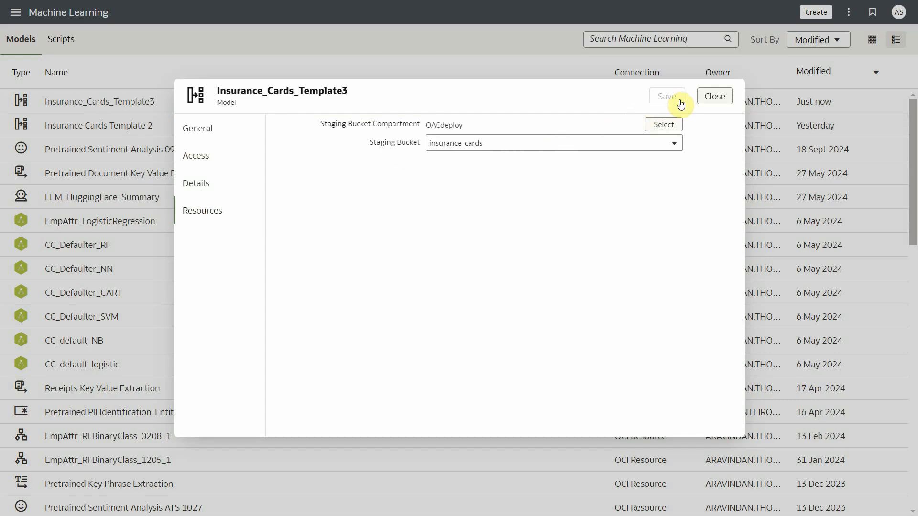
click(714, 96)
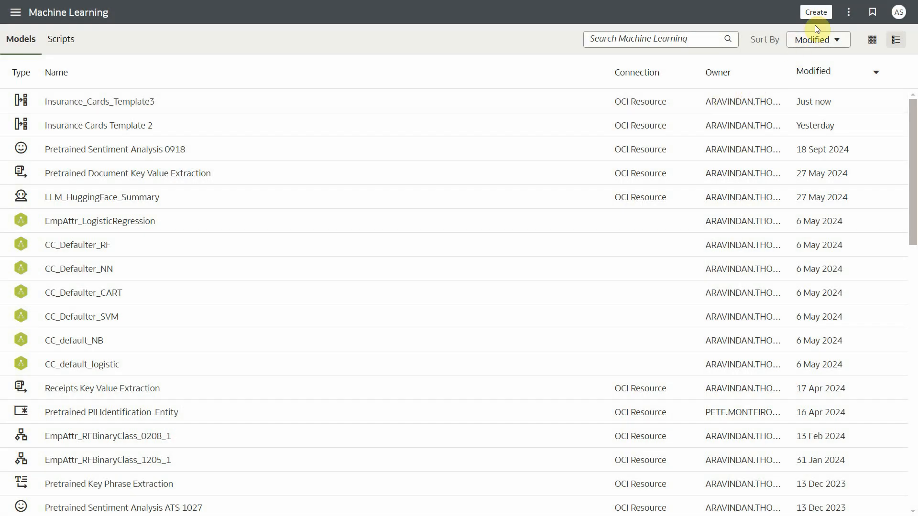
- Create a data flow sourced from the Insurance Cards Bucket Input dataset
click(815, 12)
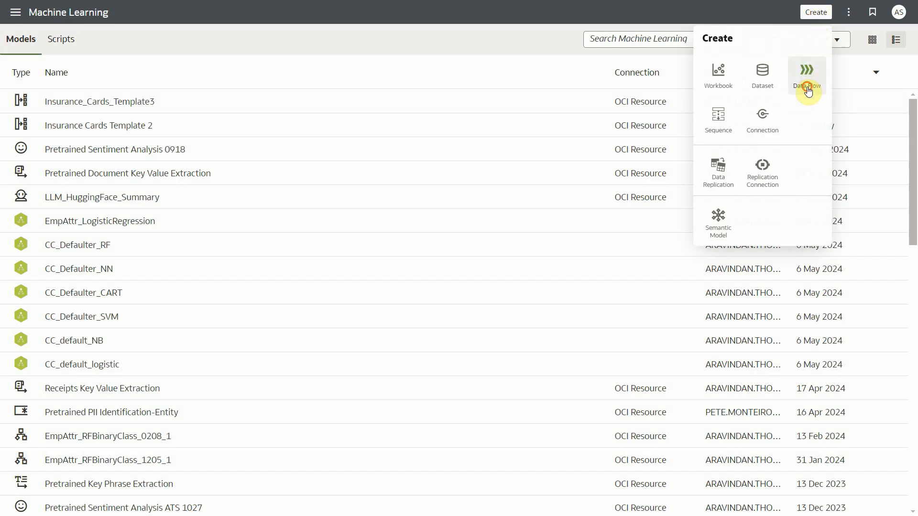
click(806, 76)
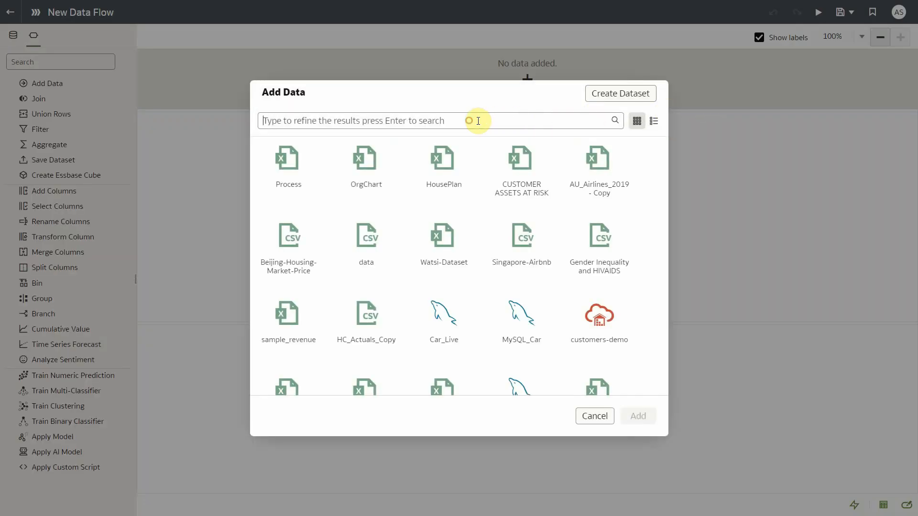
text(insurance)
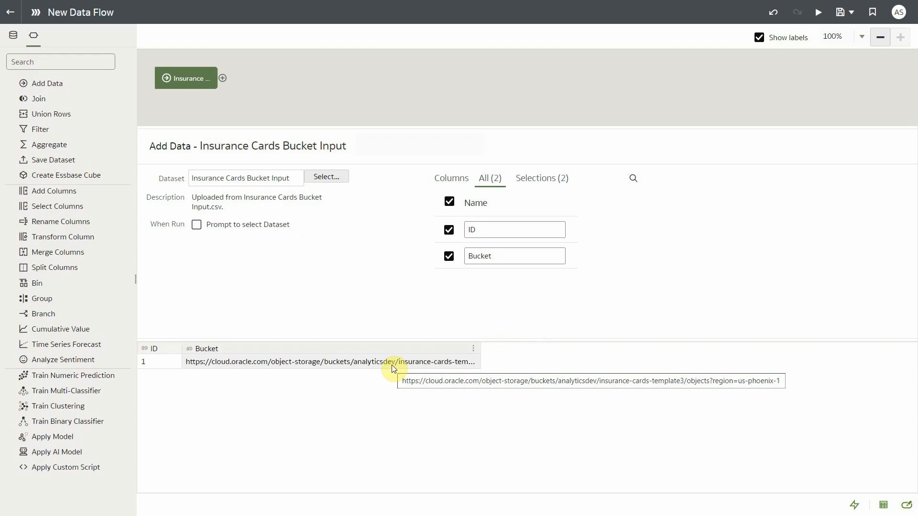
mouse_move(883, 502)
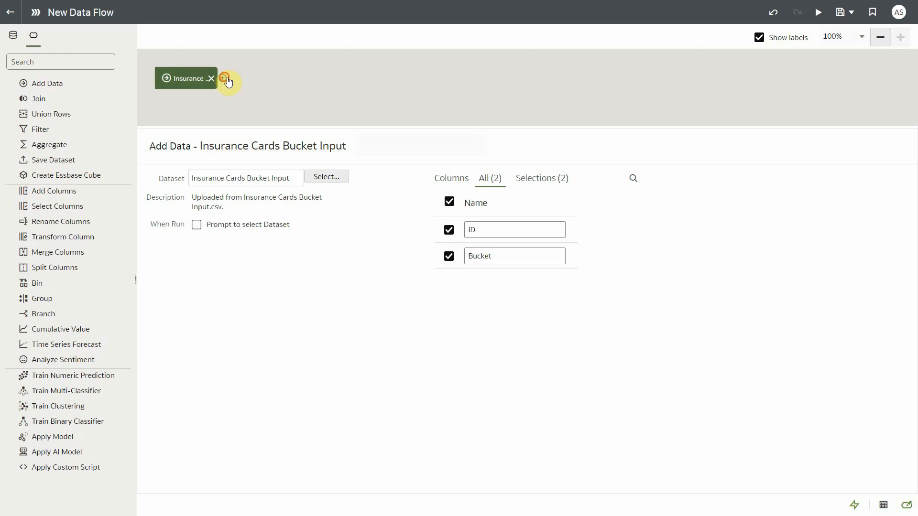
click(222, 77)
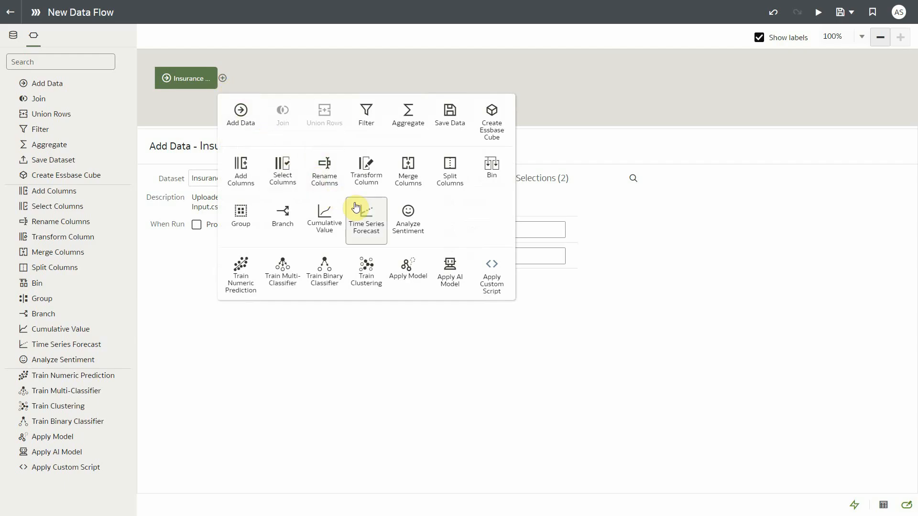
- Add an Apply AI Model step using Insurance_Cards_Template3 with Bucket as input column
click(449, 271)
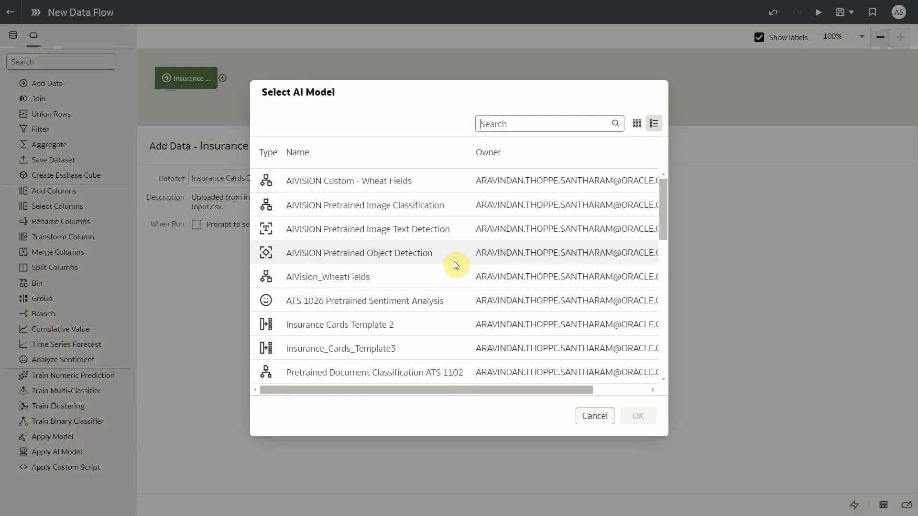
mouse_move(430, 355)
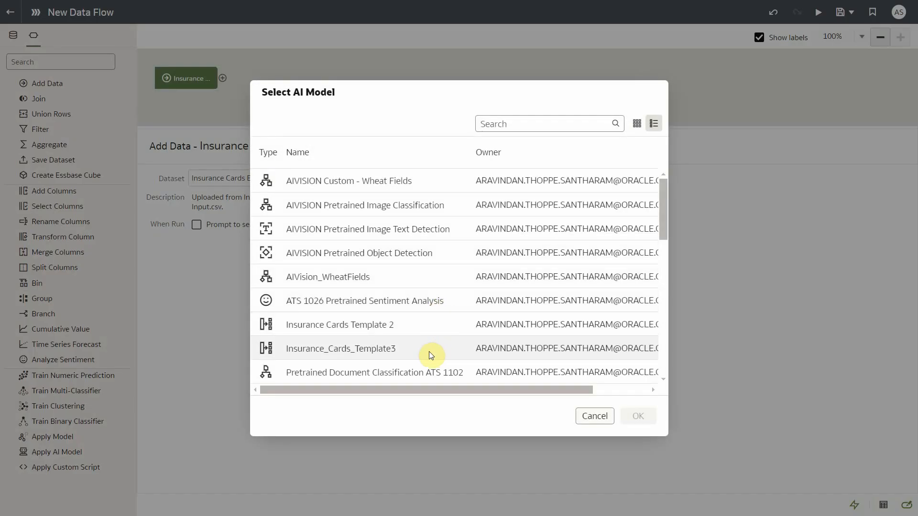
click(341, 349)
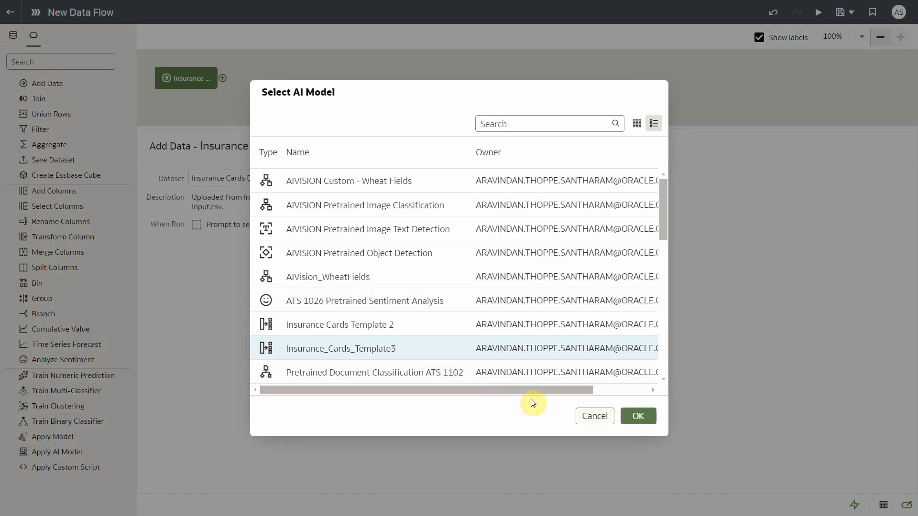
click(637, 416)
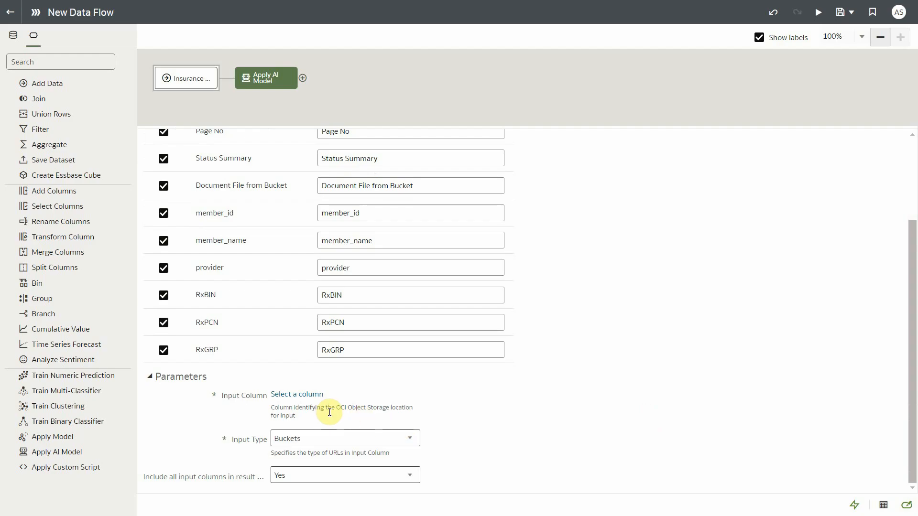
click(297, 393)
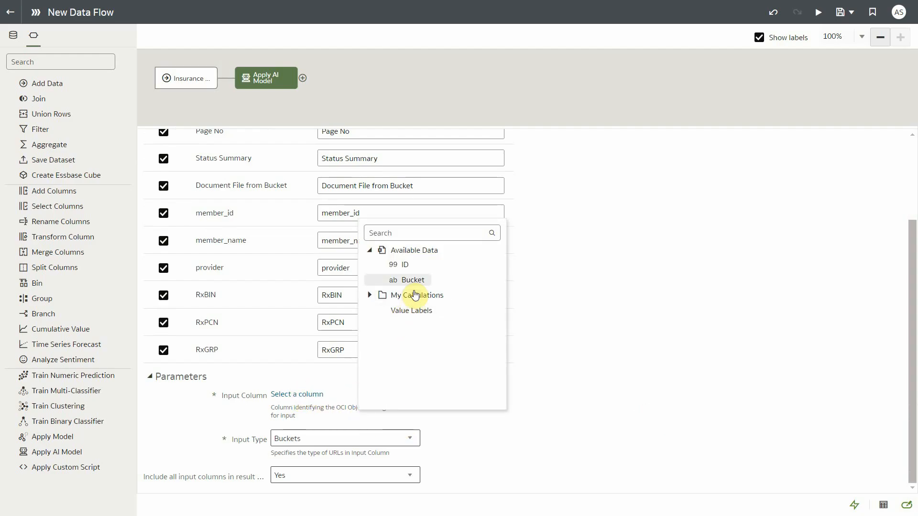
click(412, 280)
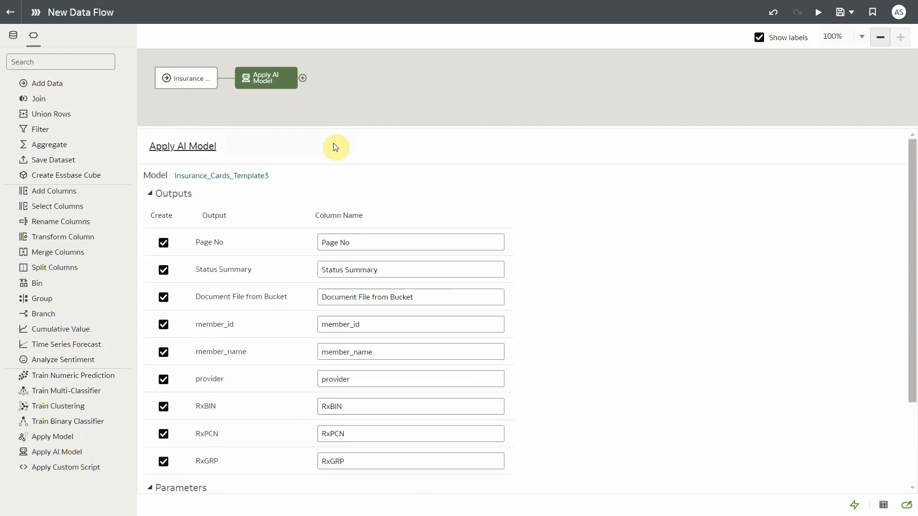
click(302, 78)
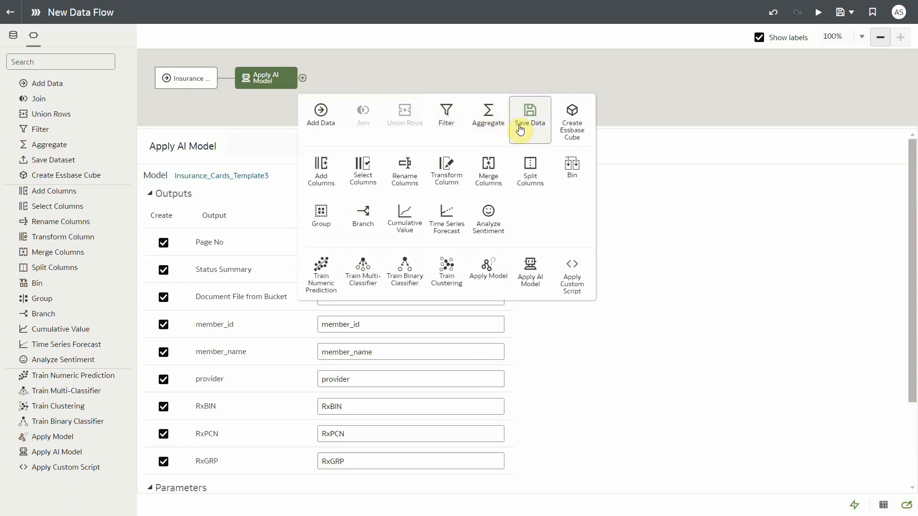
- Add a Save Data step named 'Insurance Cards Bucket Output' and run the data flow
click(529, 112)
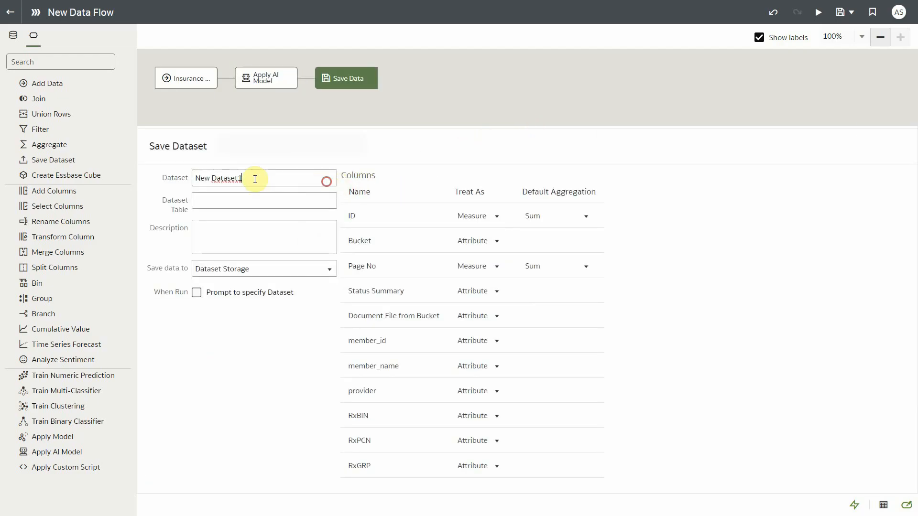
text(Insurance Cards Bucket Output)
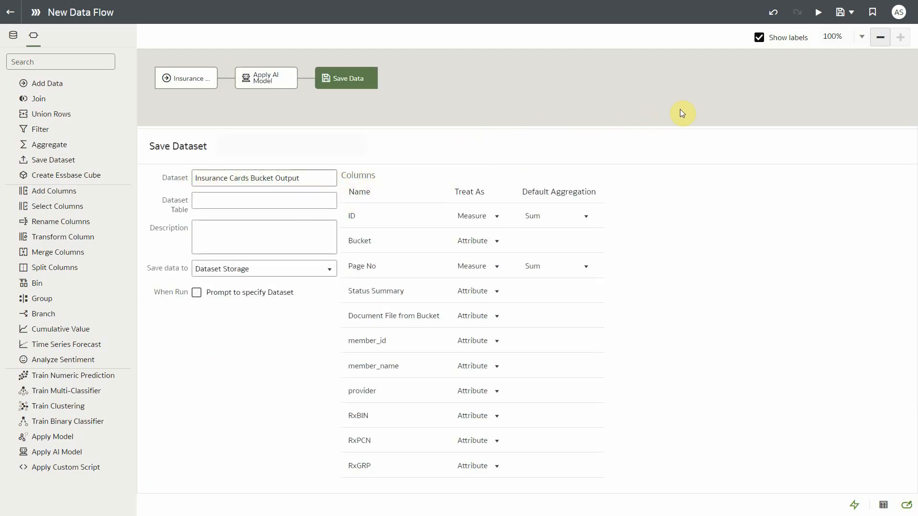
click(818, 11)
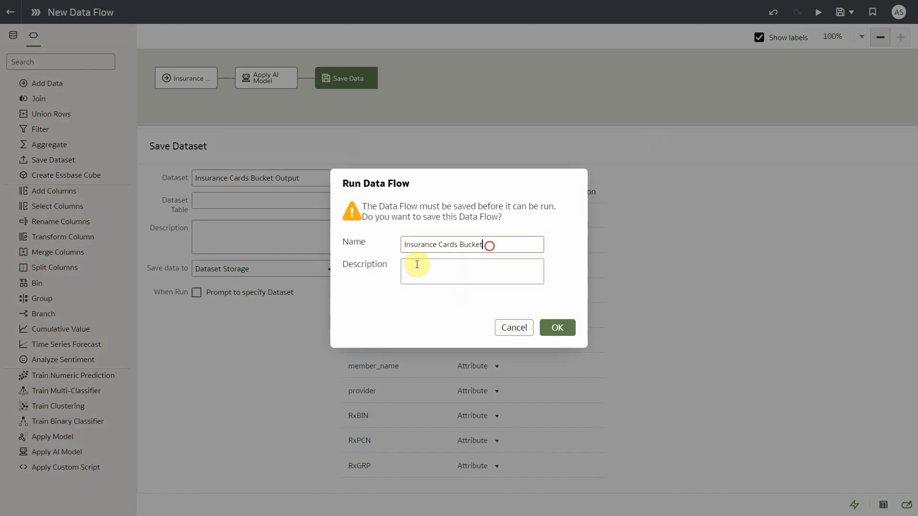
click(556, 326)
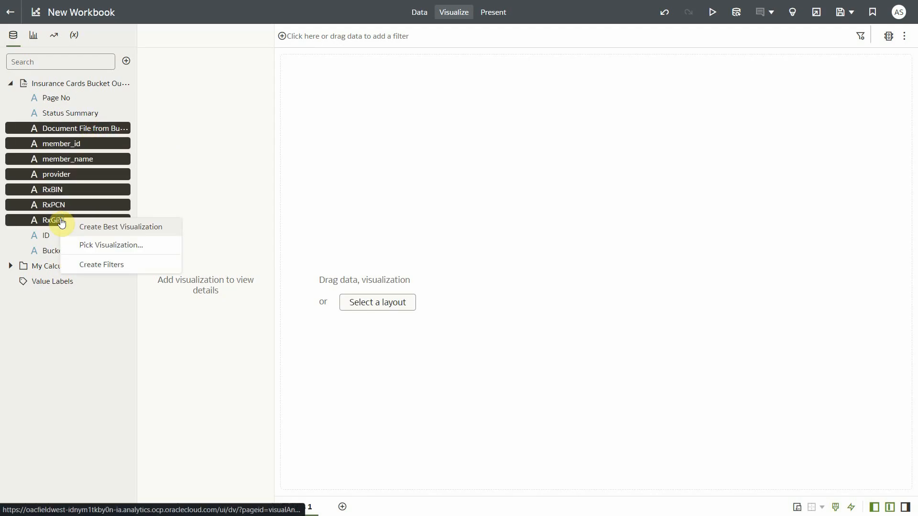
- Display the extracted card fields as a Table visualization and open the first card image
click(111, 244)
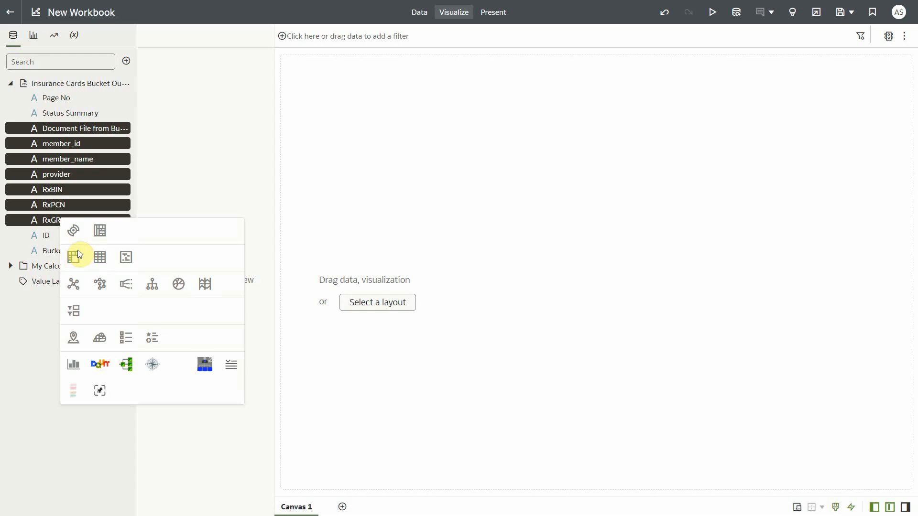
click(100, 257)
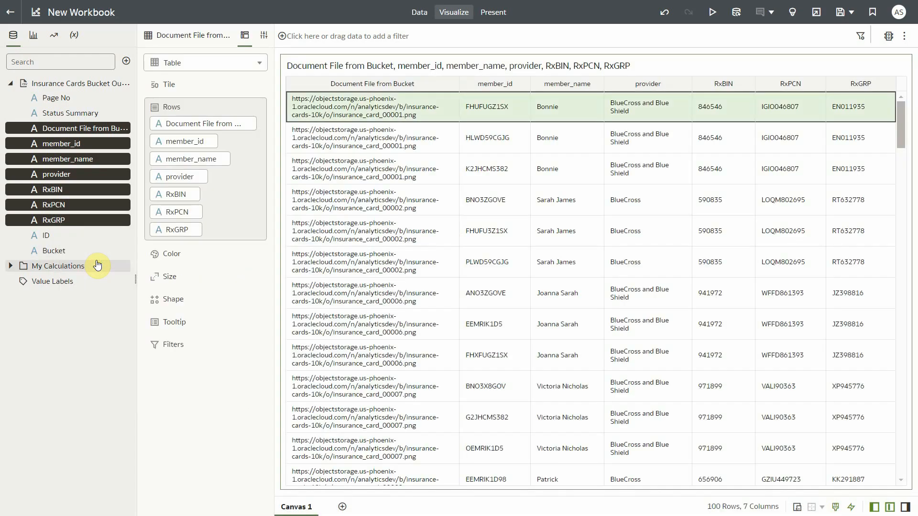
click(367, 106)
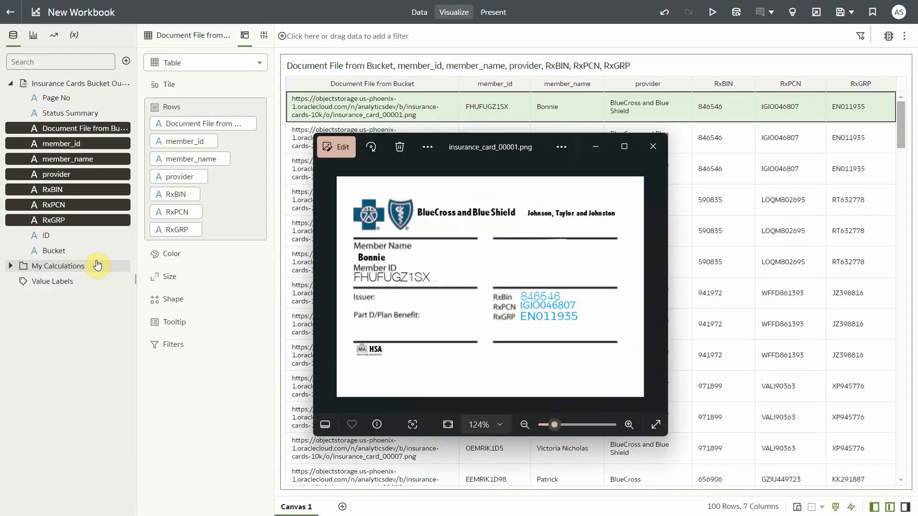
mouse_move(321, 270)
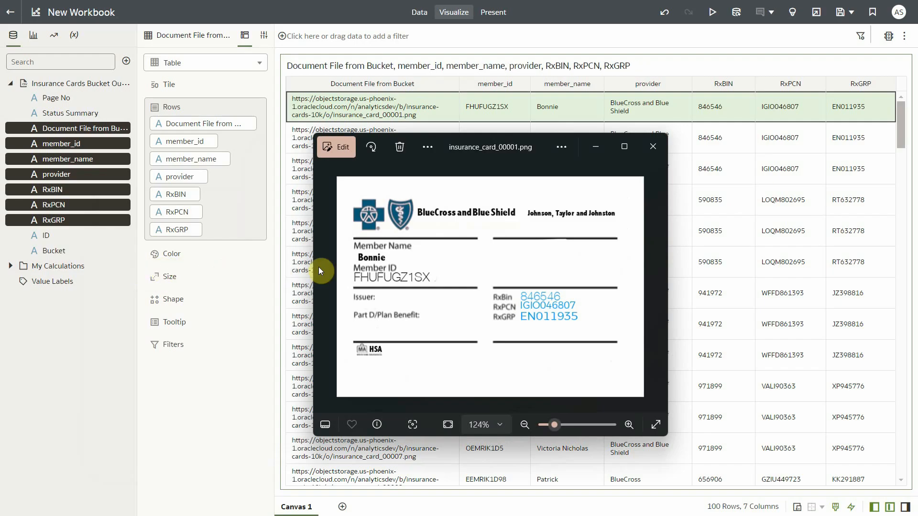
mouse_move(393, 264)
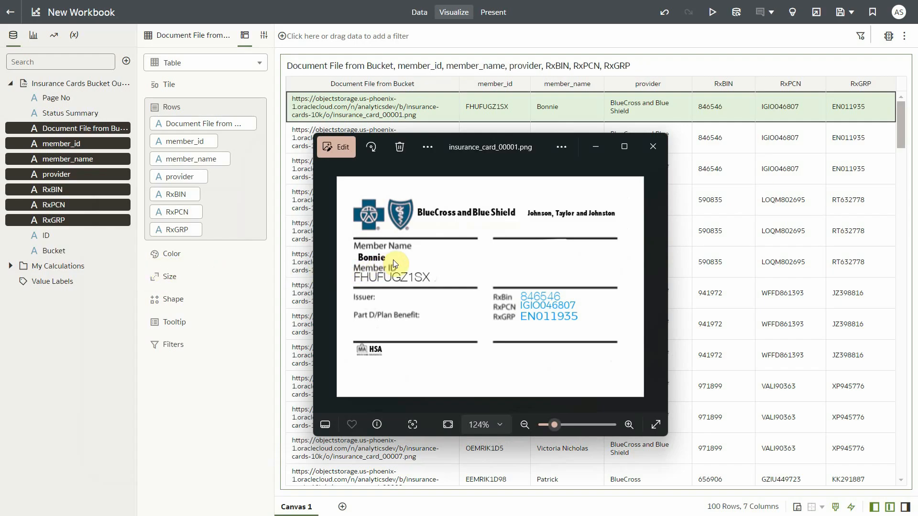